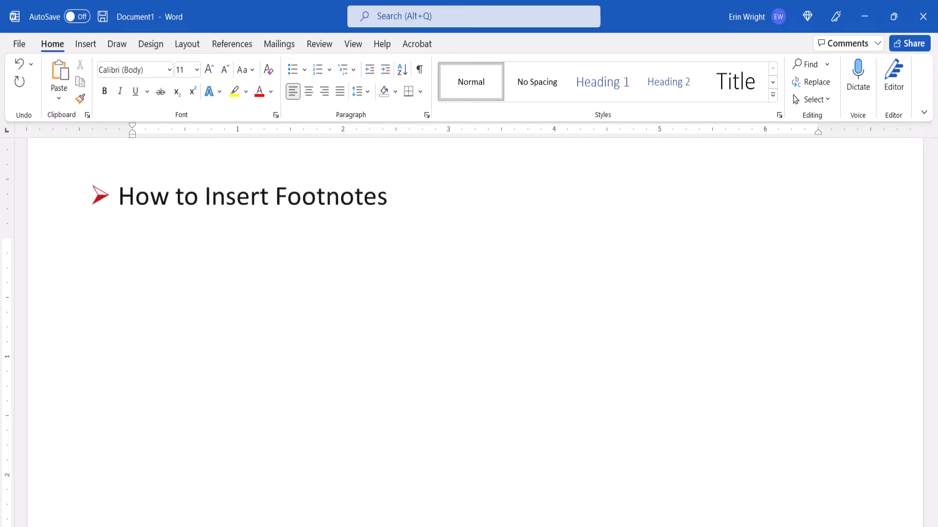
- Finish the title card text 'and Endnotes' and 'Bonus Section: Two Benefits of Word's Footnote and Endnote Tools'
{"action": "type", "text": "and Endnotes"}
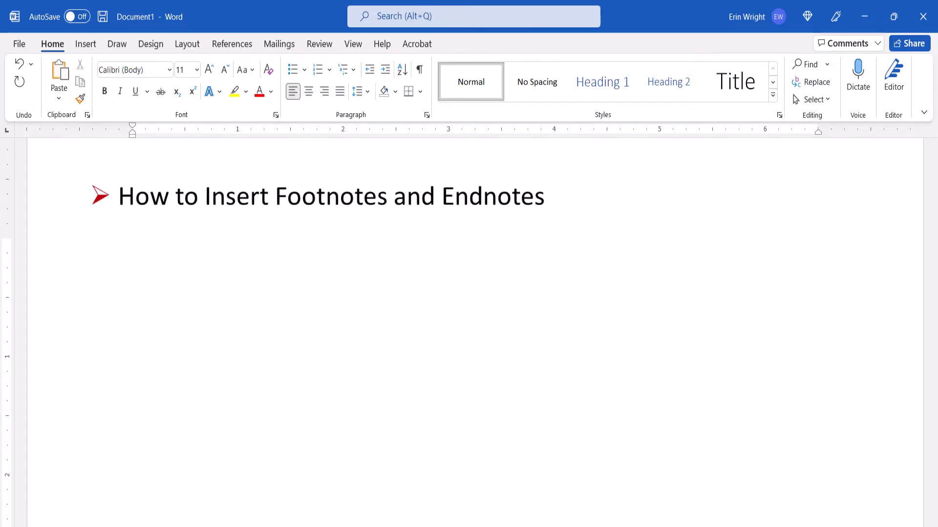
{"action": "type", "text": "Bonus Section: Two Benefits of Word's Footnote and Endnote Tools"}
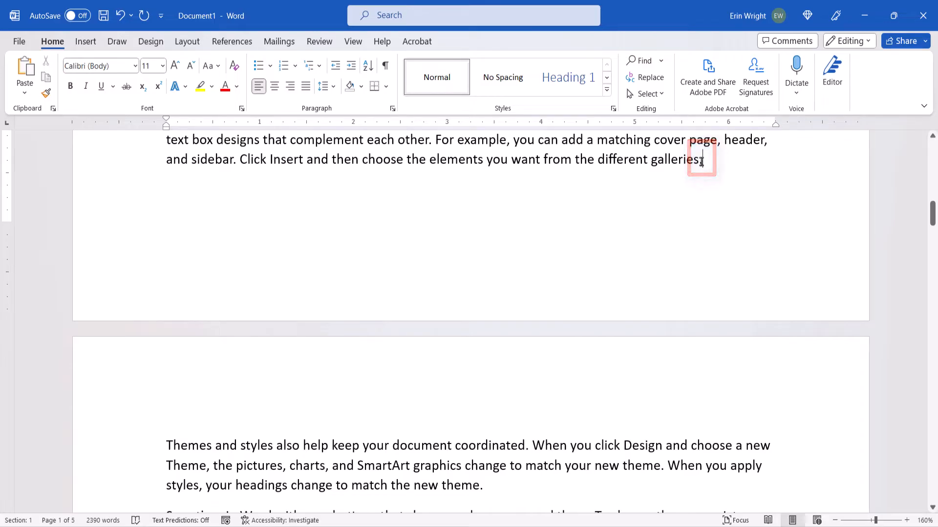
- Place the insertion point after 'galleries.' and bring up the Footnote and Endnote dialog from References
{"action": "left_click", "coordinate": [232, 41]}
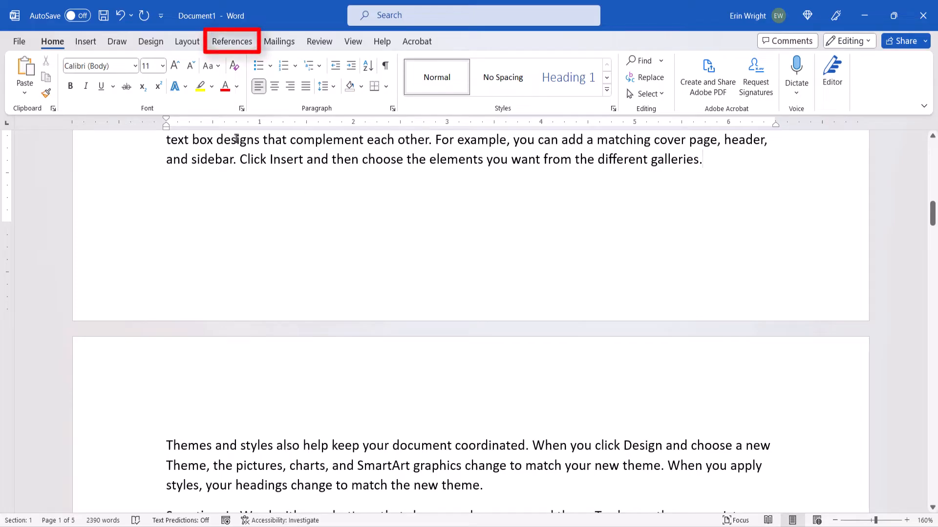
{"action": "left_click", "coordinate": [232, 41]}
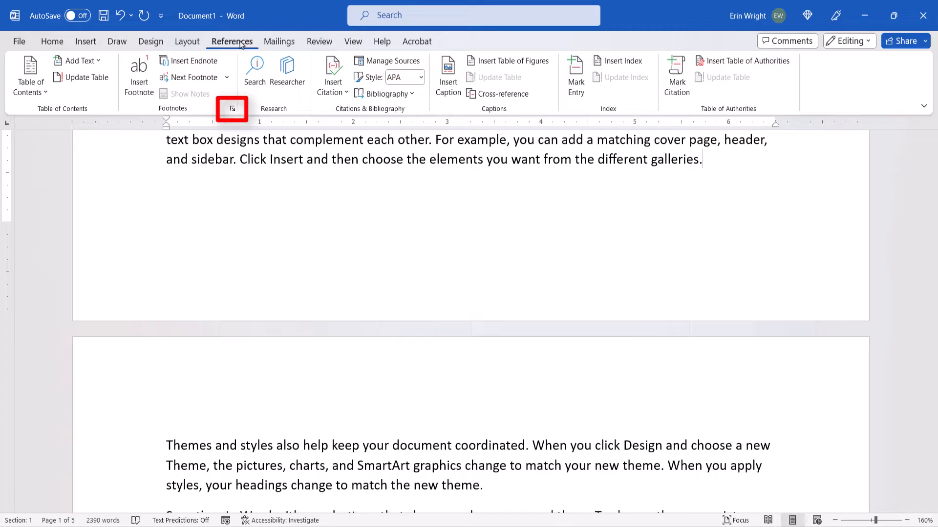
{"action": "left_click", "coordinate": [231, 108]}
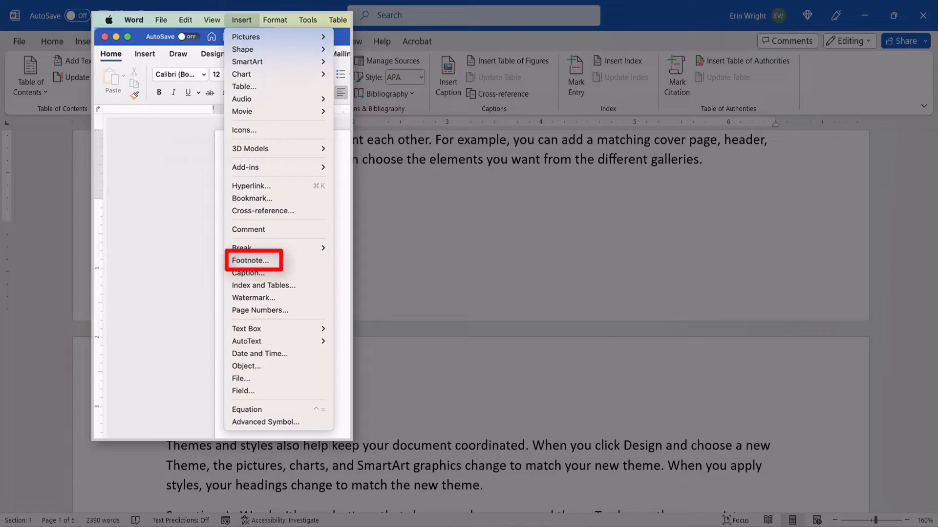
{"action": "left_click", "coordinate": [252, 259]}
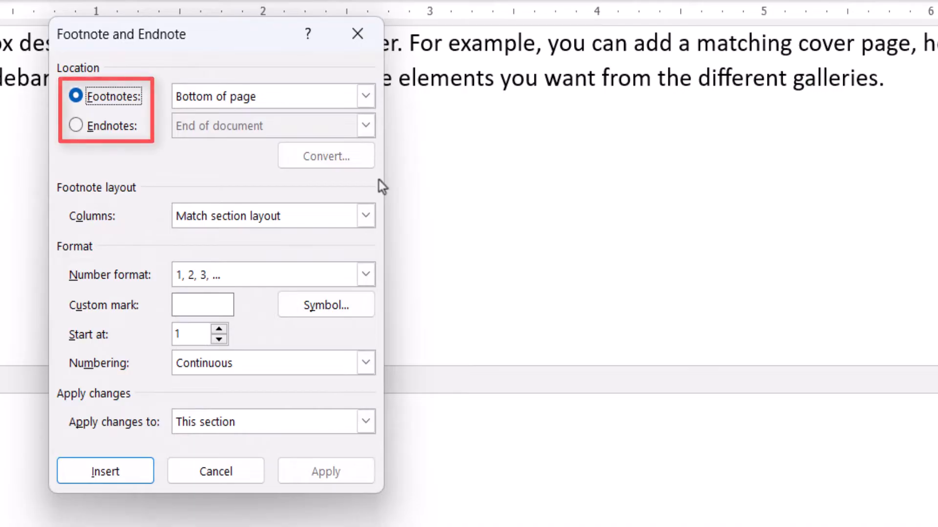
{"action": "mouse_move", "coordinate": [397, 173]}
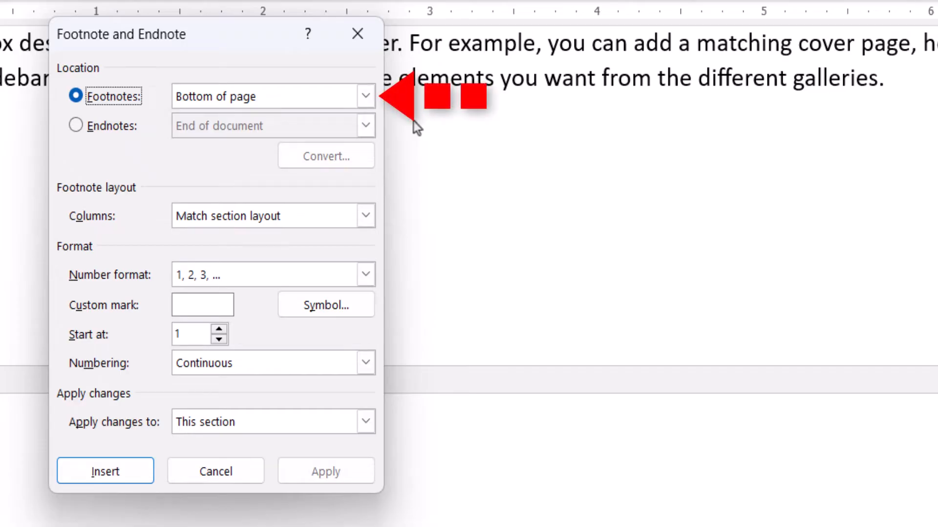
- Review the Location options, keeping endnotes at end of document and footnotes at bottom of page
{"action": "left_click", "coordinate": [365, 97]}
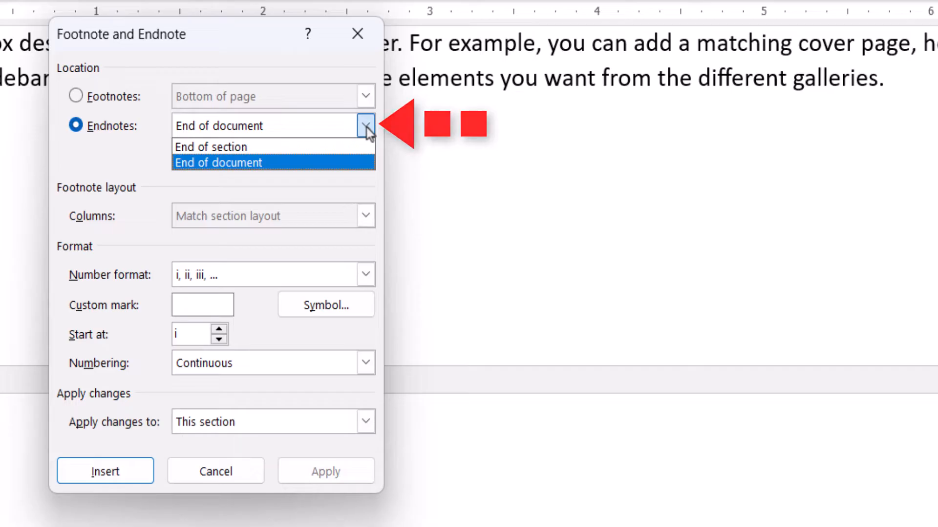
{"action": "left_click", "coordinate": [219, 162]}
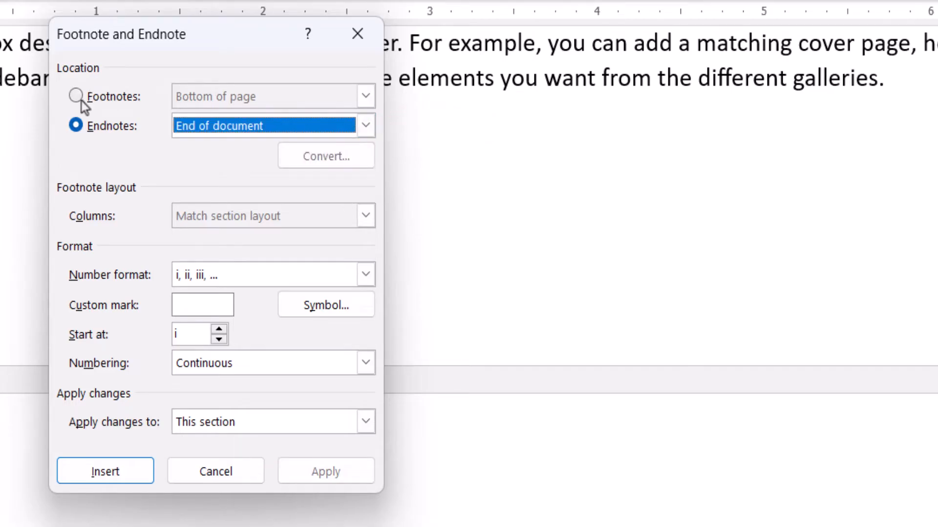
{"action": "left_click", "coordinate": [76, 97]}
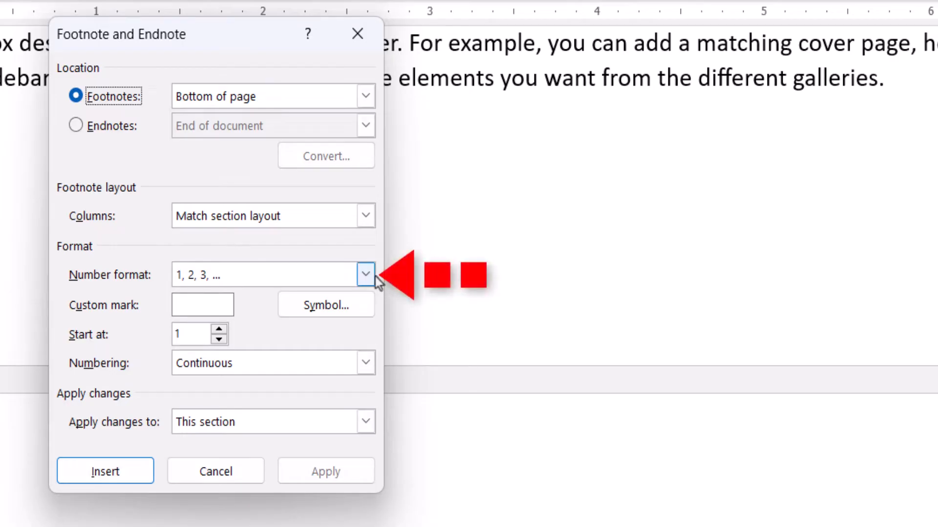
- Keep the 1, 2, 3 number format and set Apply changes to Whole document
{"action": "left_click", "coordinate": [365, 275]}
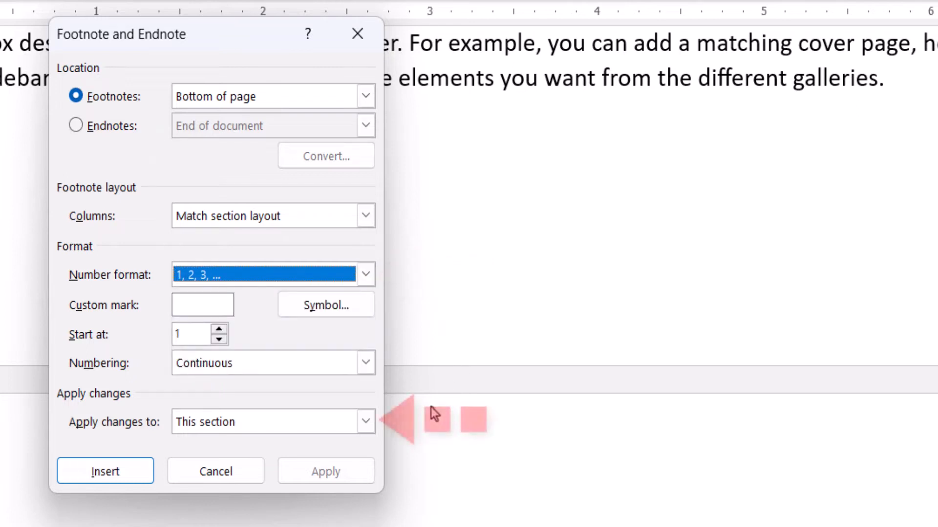
{"action": "left_click", "coordinate": [365, 422]}
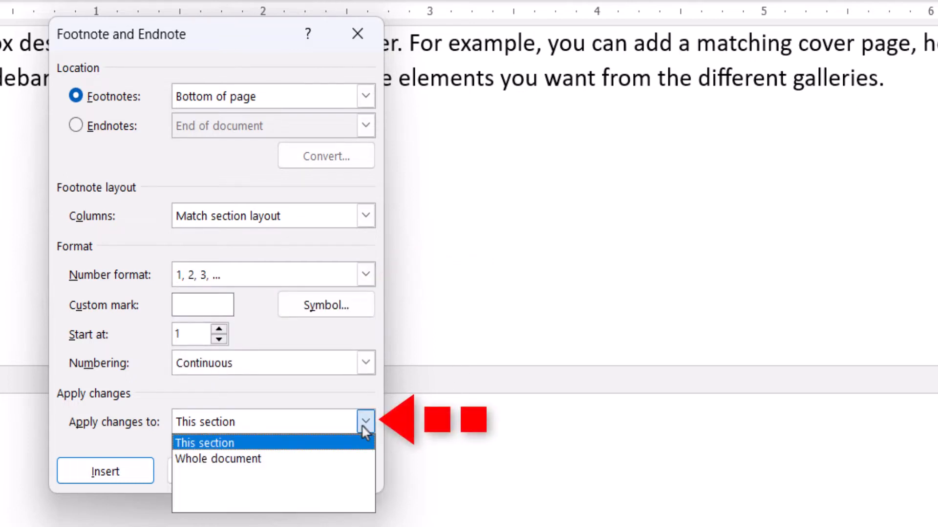
{"action": "left_click", "coordinate": [218, 459]}
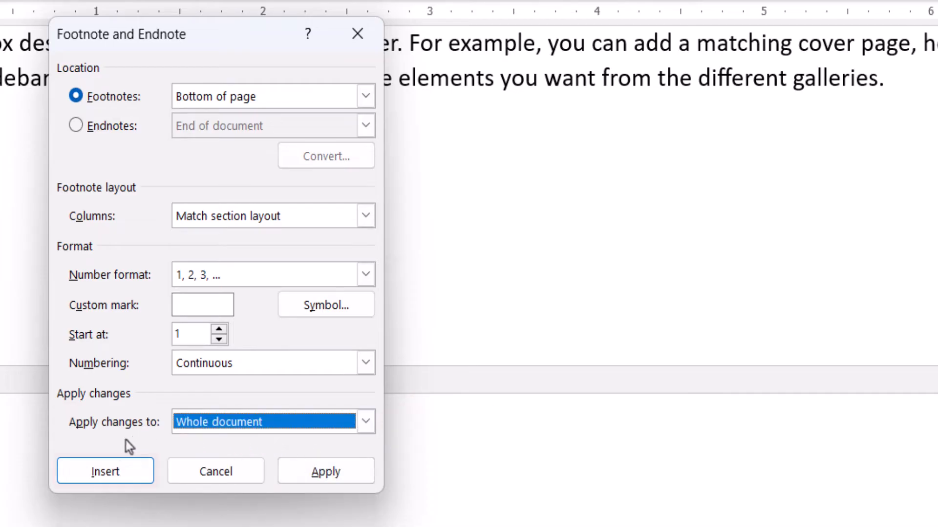
{"action": "left_click", "coordinate": [104, 471]}
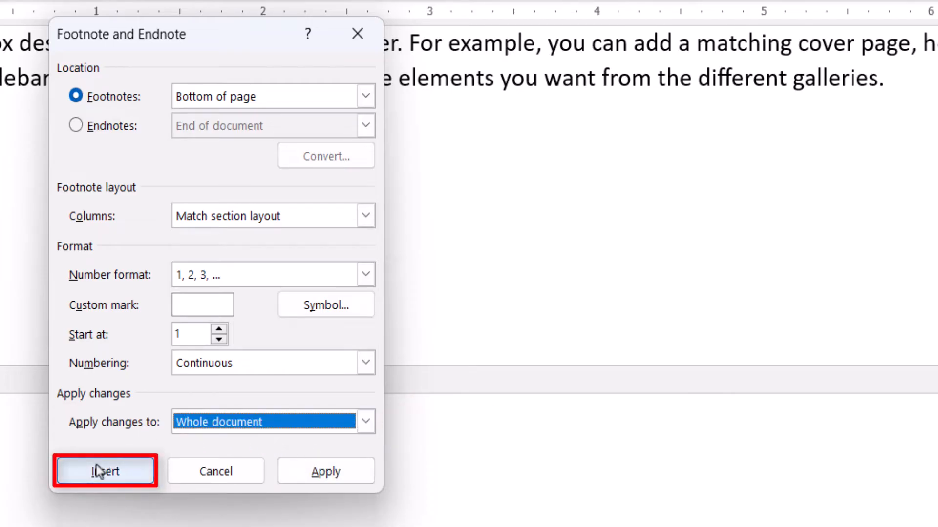
- Insert footnote 1 after 'different galleries.' with the chosen settings
{"action": "left_click", "coordinate": [105, 471]}
{"action": "type", "text": "This is the first footnote."}
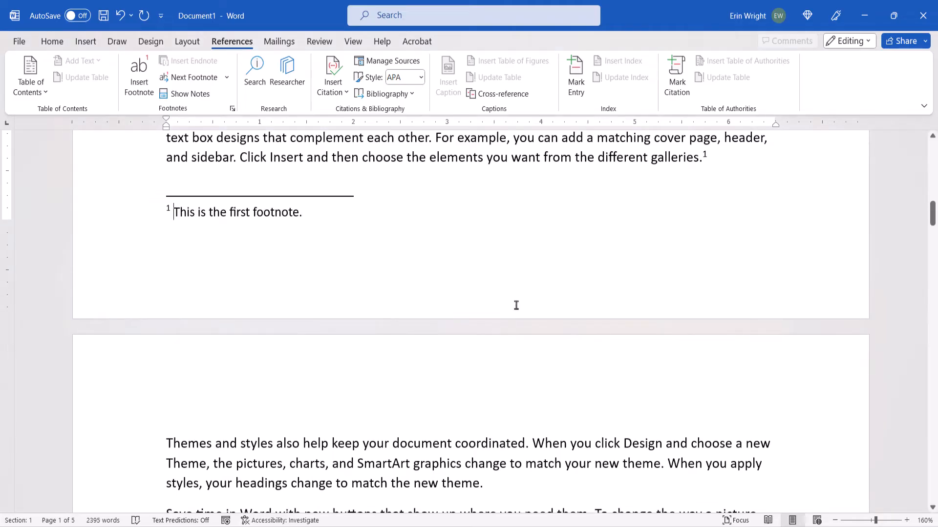
{"action": "mouse_move", "coordinate": [180, 230]}
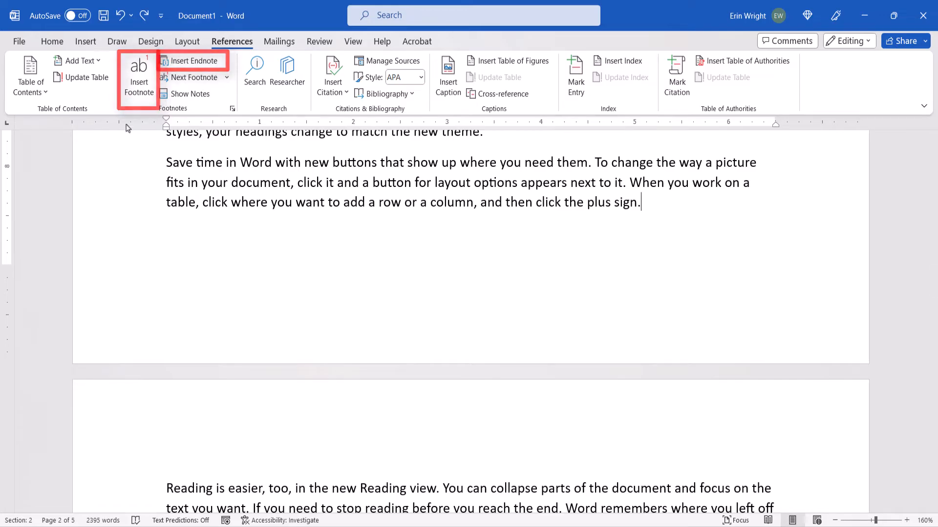
- Insert footnote 2 after 'the plus sign.' reading 'This is the second note.'
{"action": "left_click", "coordinate": [137, 76]}
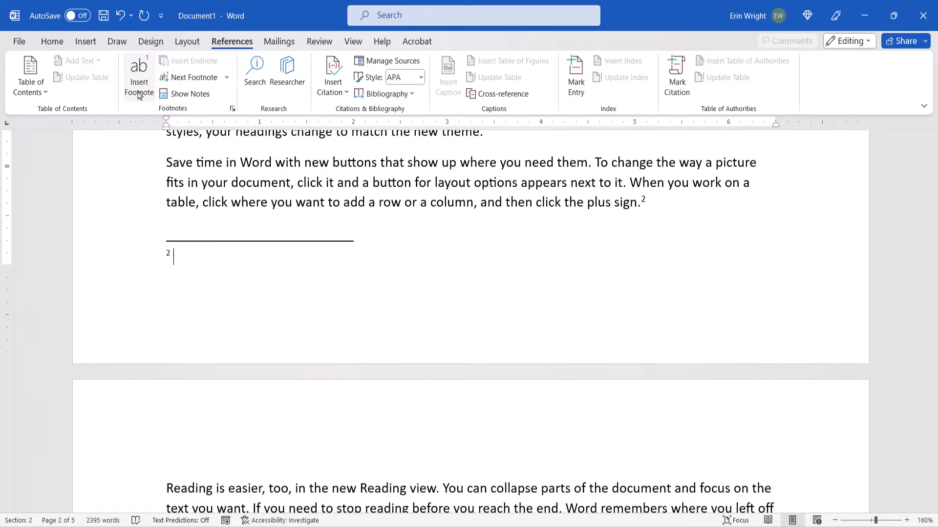
{"action": "type", "text": "This is"}
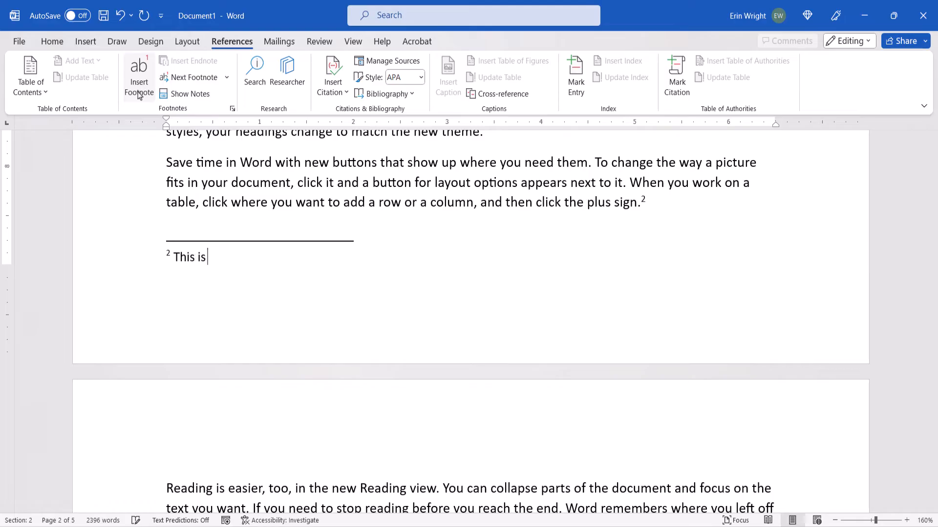
{"action": "type", "text": "the second no"}
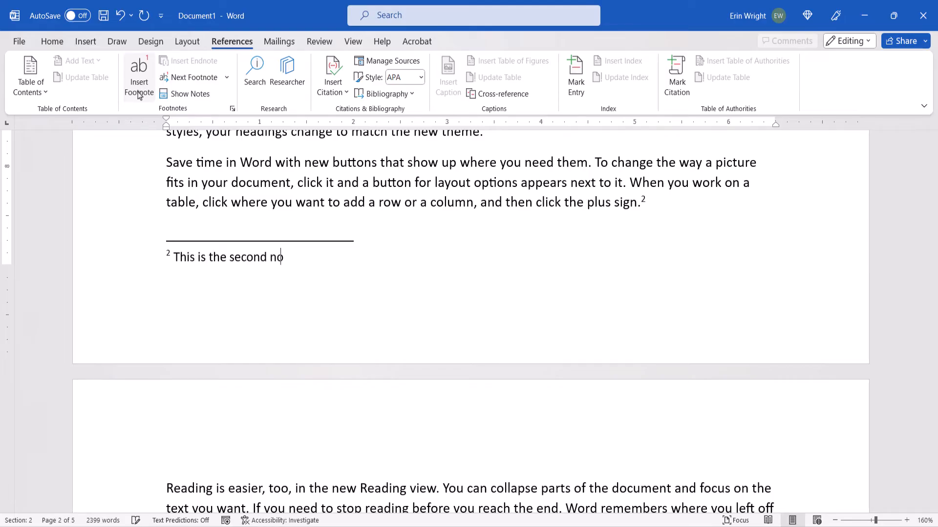
{"action": "type", "text": "te."}
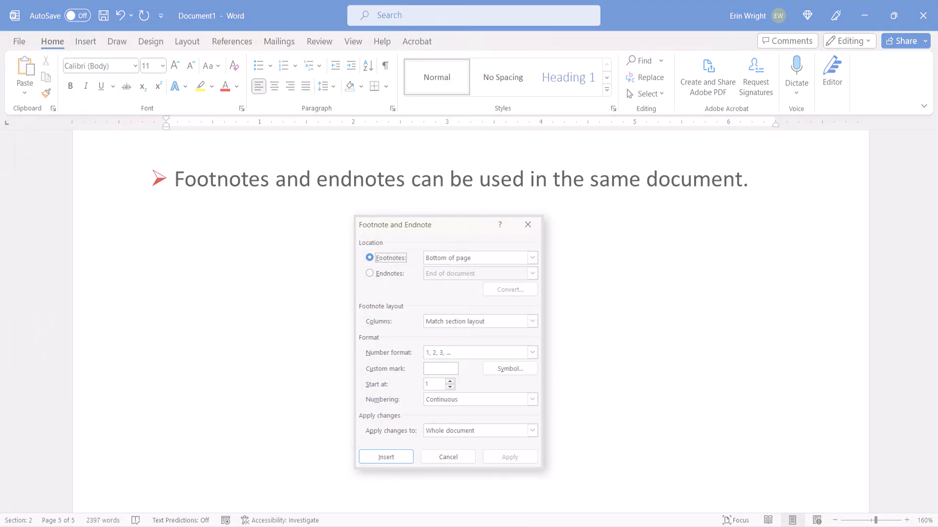
- Show the bonus slide stating footnotes and endnotes can coexist in one document
{"action": "left_click", "coordinate": [386, 457]}
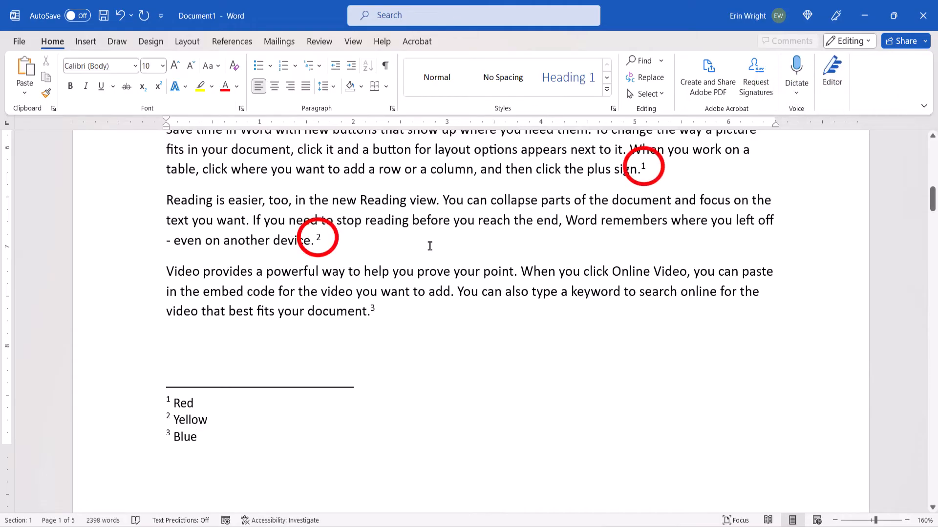
{"action": "mouse_move", "coordinate": [646, 166]}
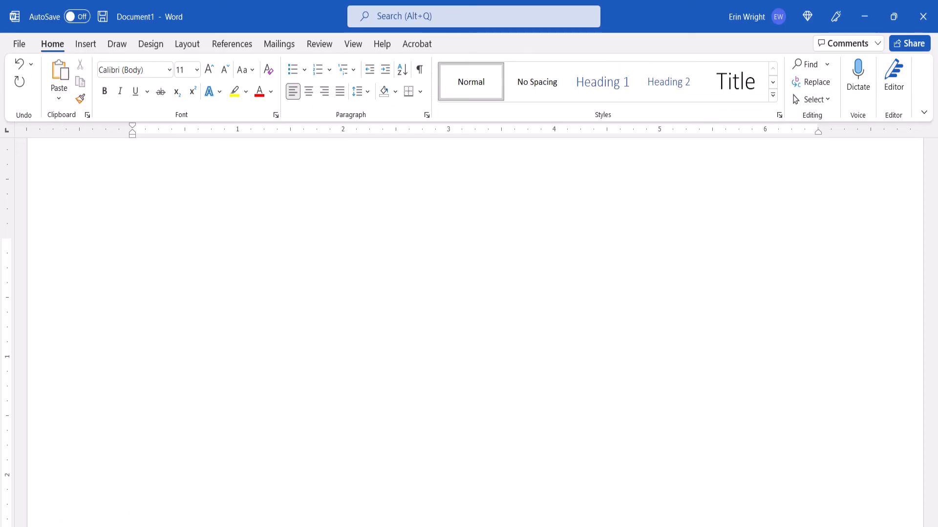
- Add the closing card 'erinwrightwriting.com' on the blank page
{"action": "type", "text": "erinwrightwriting.com"}
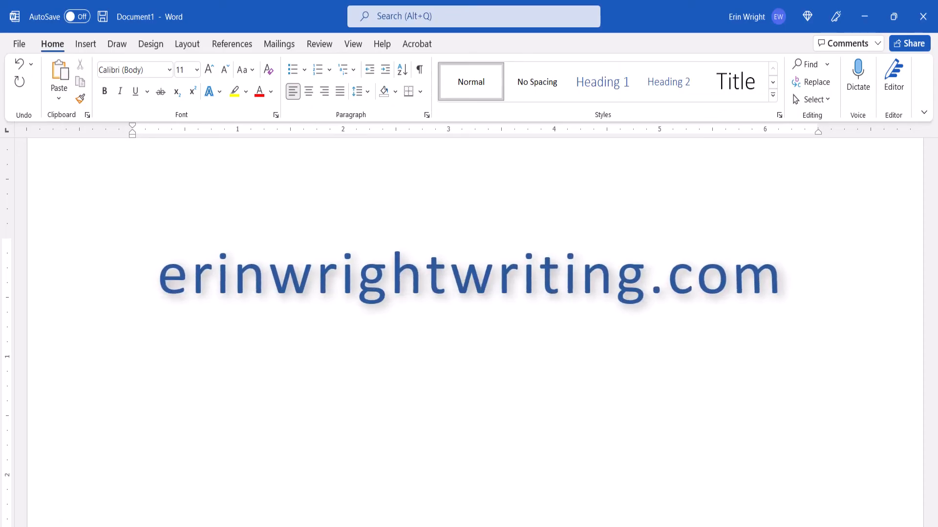